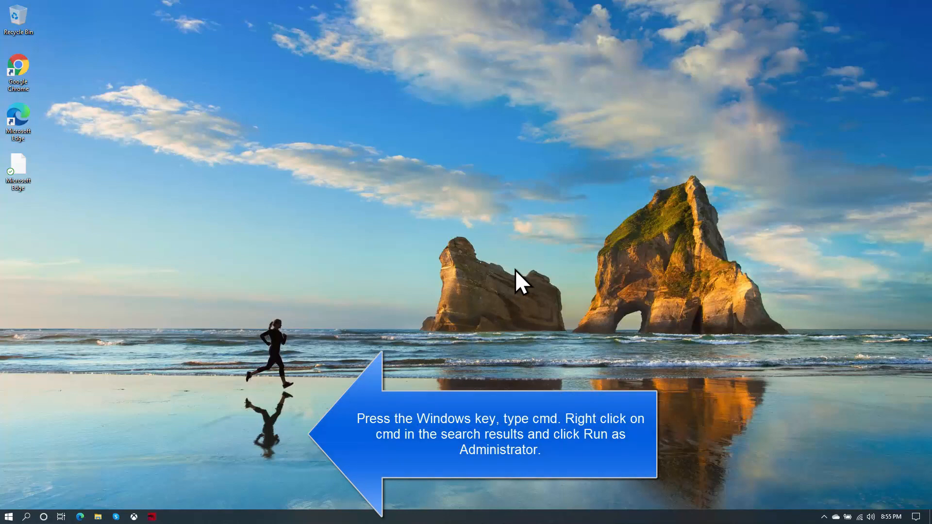
- Search for cmd, run Command Prompt as administrator, and approve the User Account Control prompt
click(8, 516)
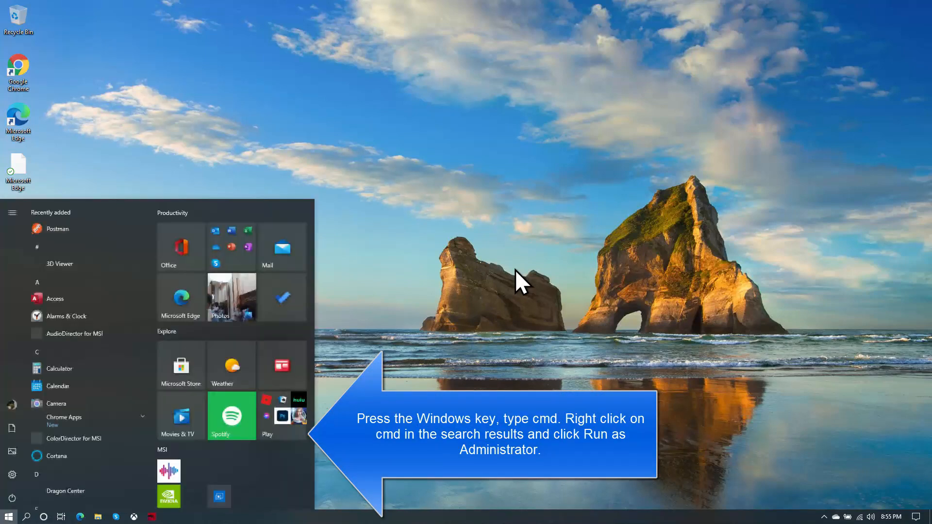
text(cmd)
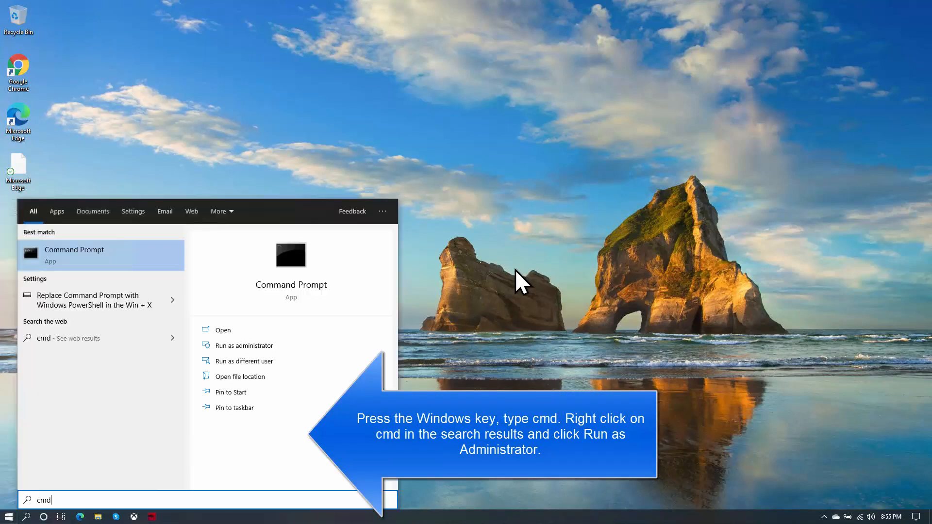
mouse_move(119, 280)
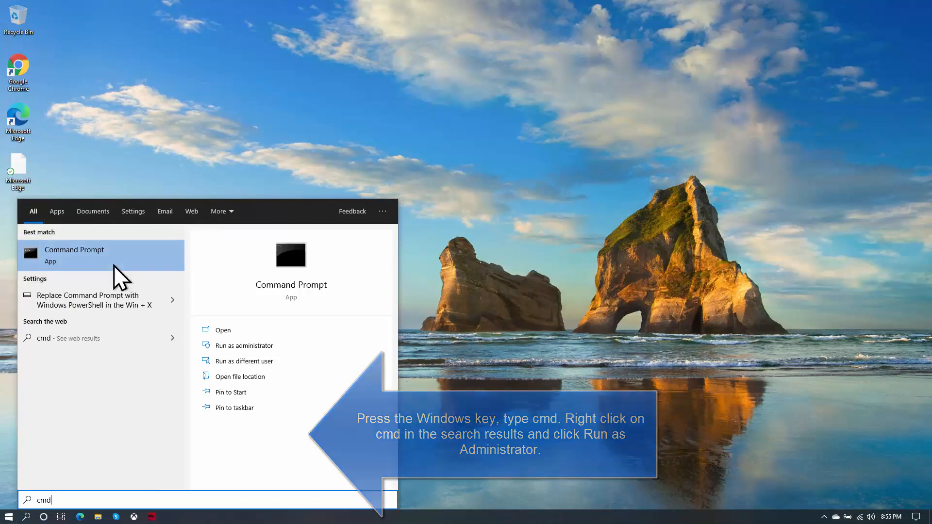
right_click(74, 254)
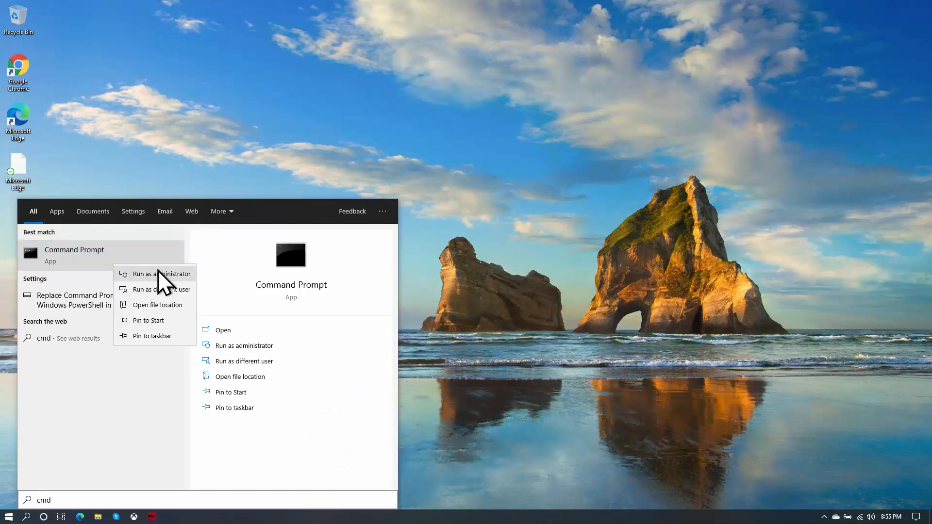
click(161, 273)
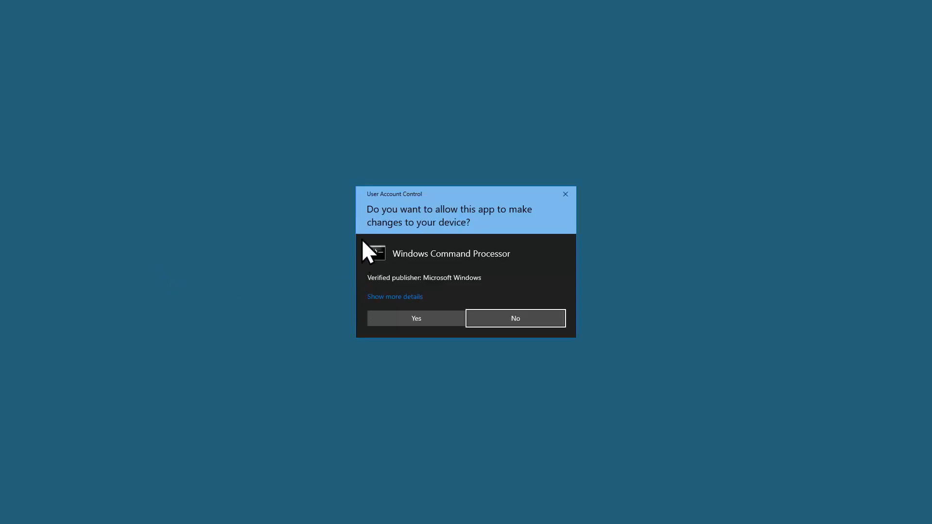
mouse_move(407, 209)
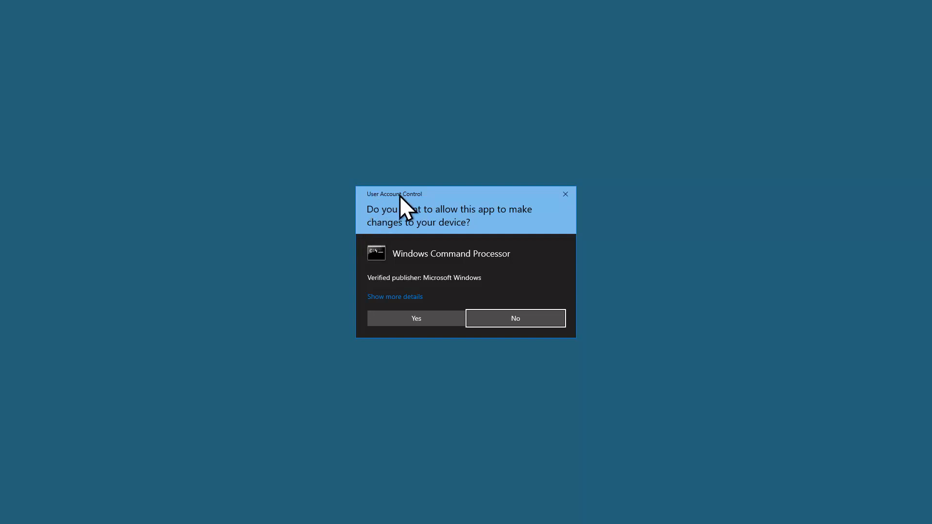
click(416, 318)
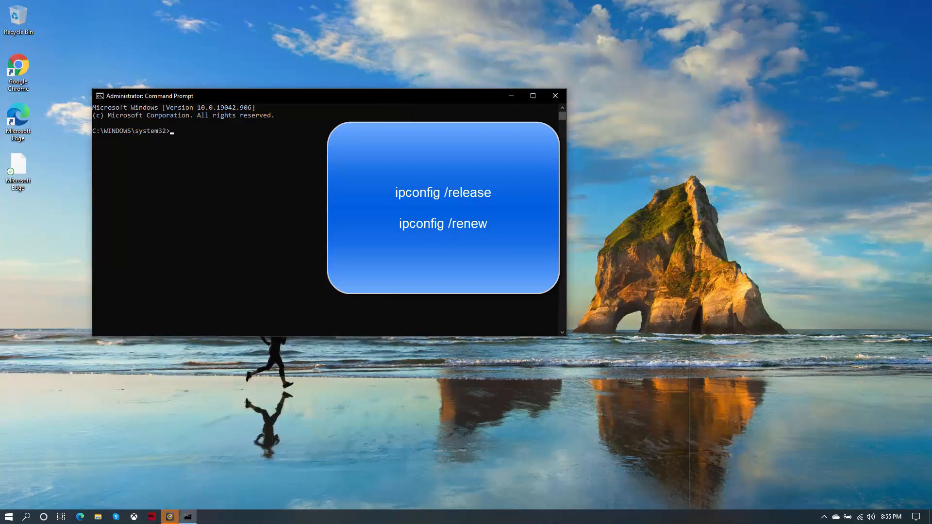
mouse_move(287, 249)
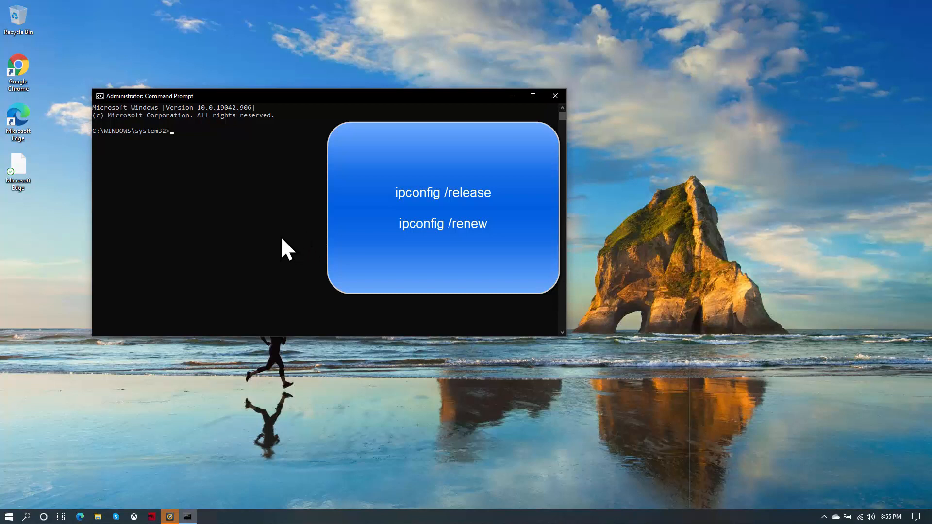
- Enter the ipconfig /release and /renew commands at the admin prompt, then close the console window
text(i)
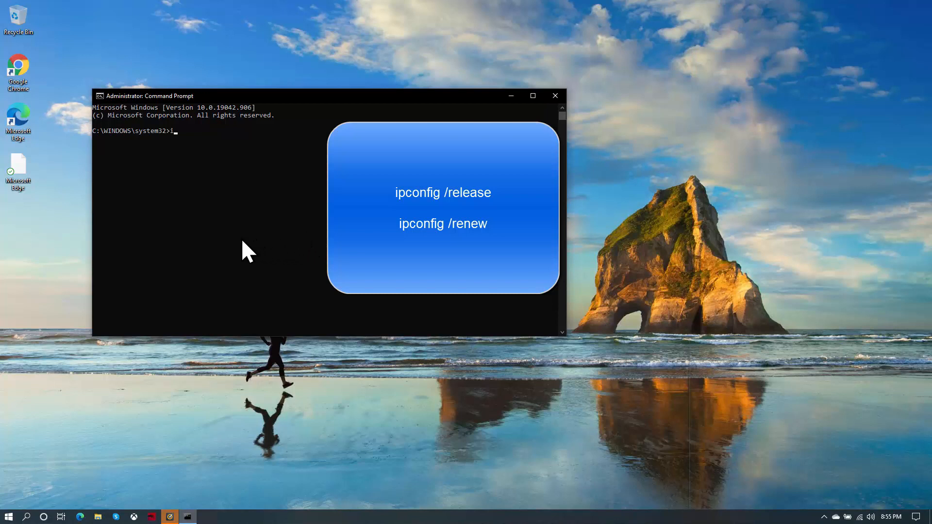
text(pconfig /rela)
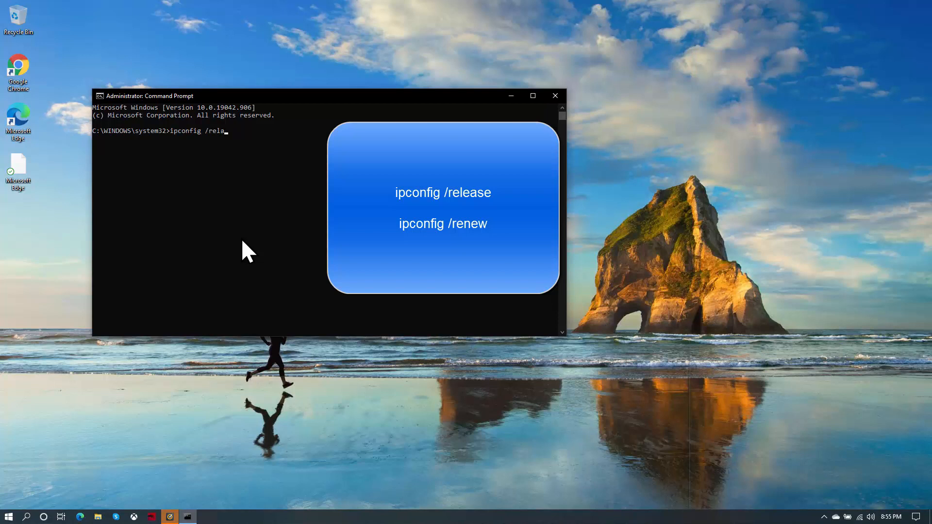
text(s)
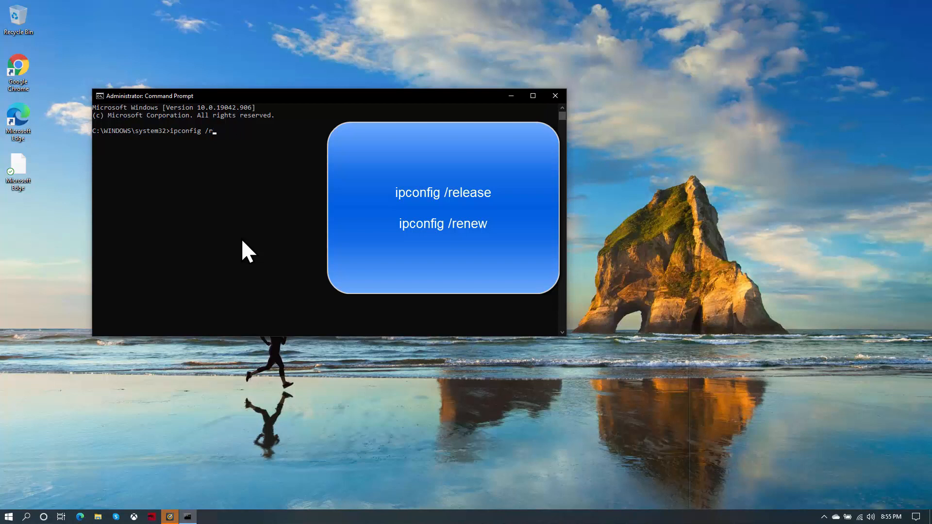
key(Backspace)
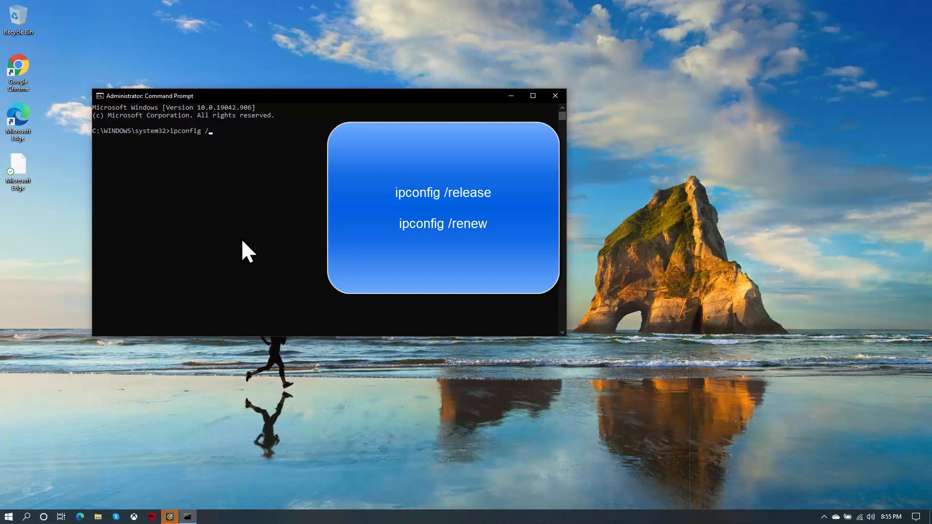
text(renew)
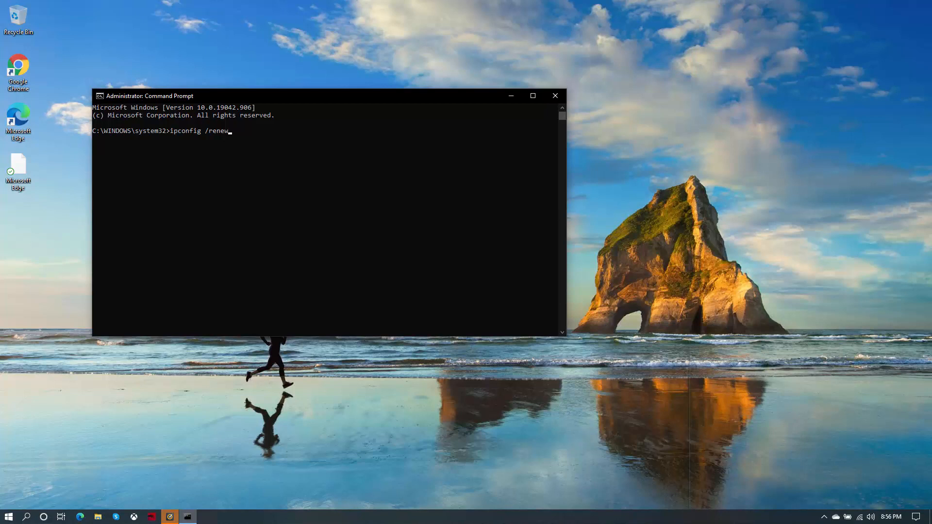
click(554, 95)
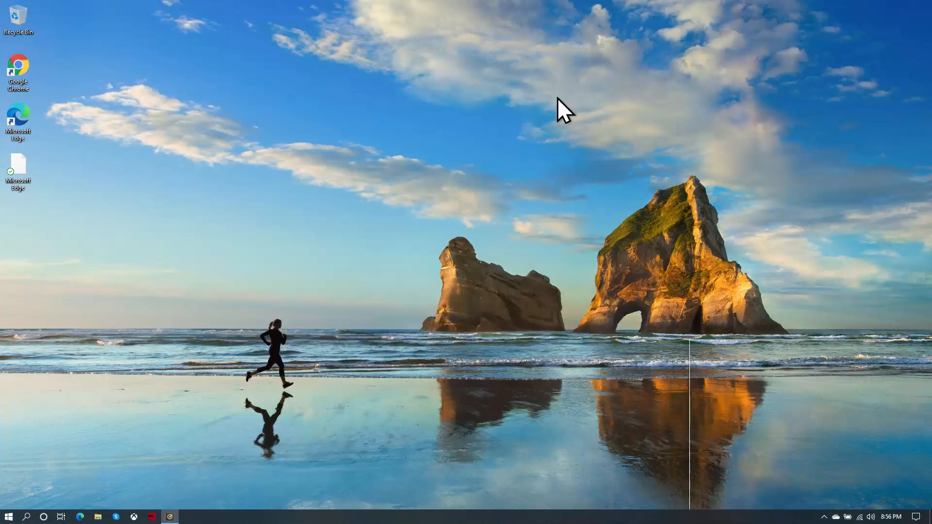